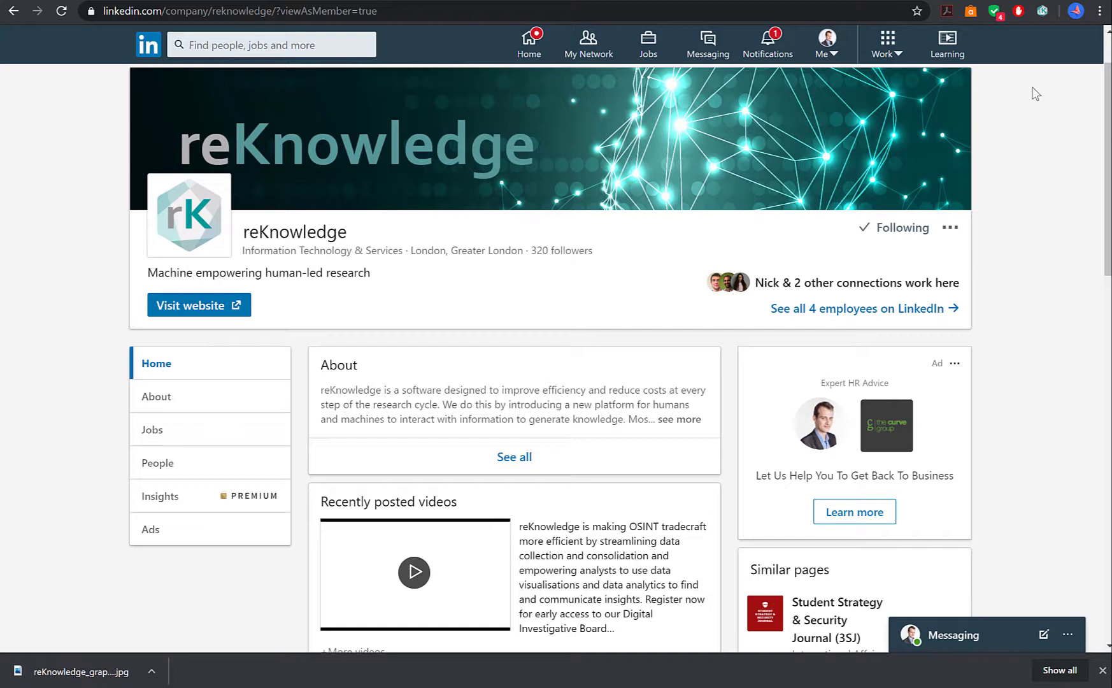
mouse_move(836, 74)
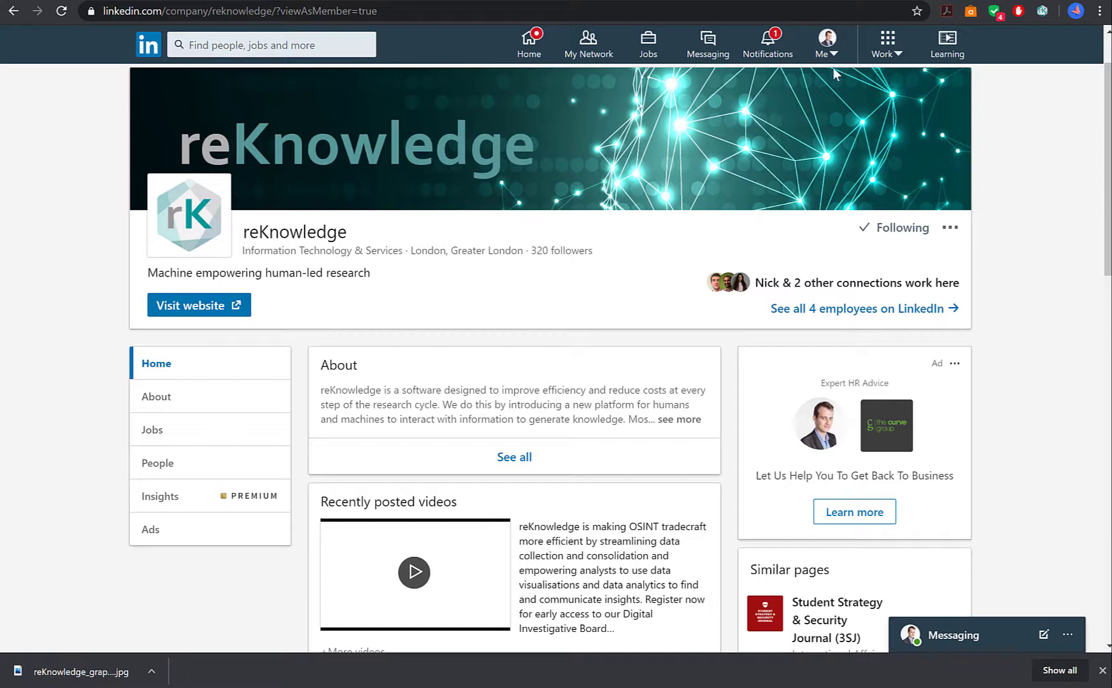
mouse_move(1037, 10)
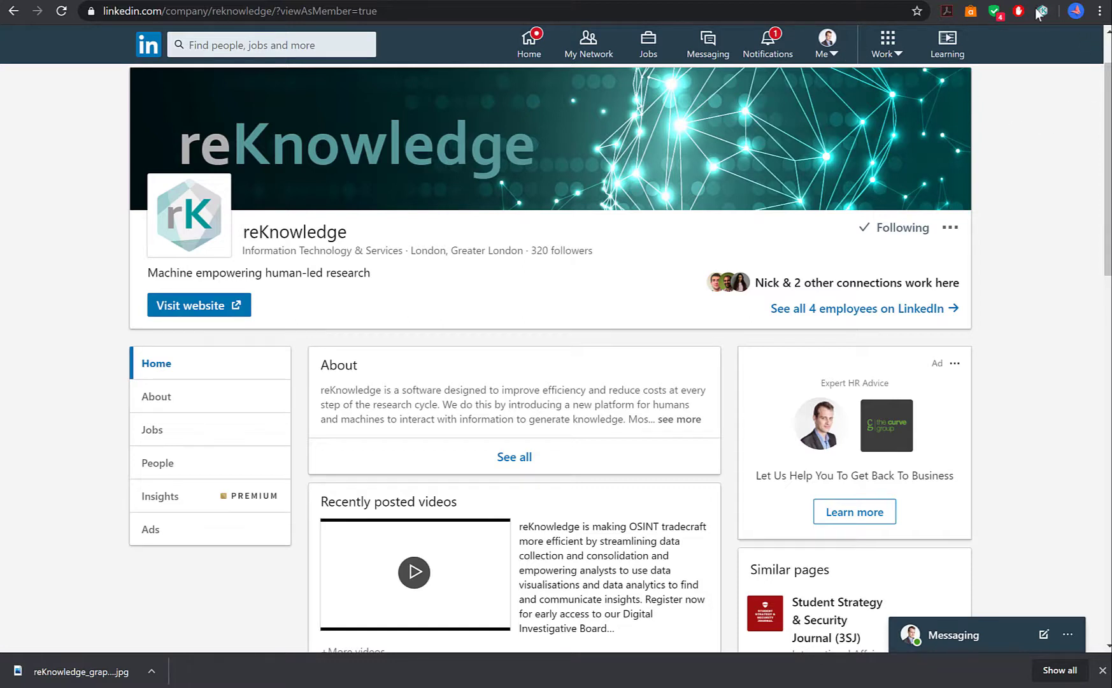
Switch the reKnowledge extension to work in the Demo project
left_click(1039, 13)
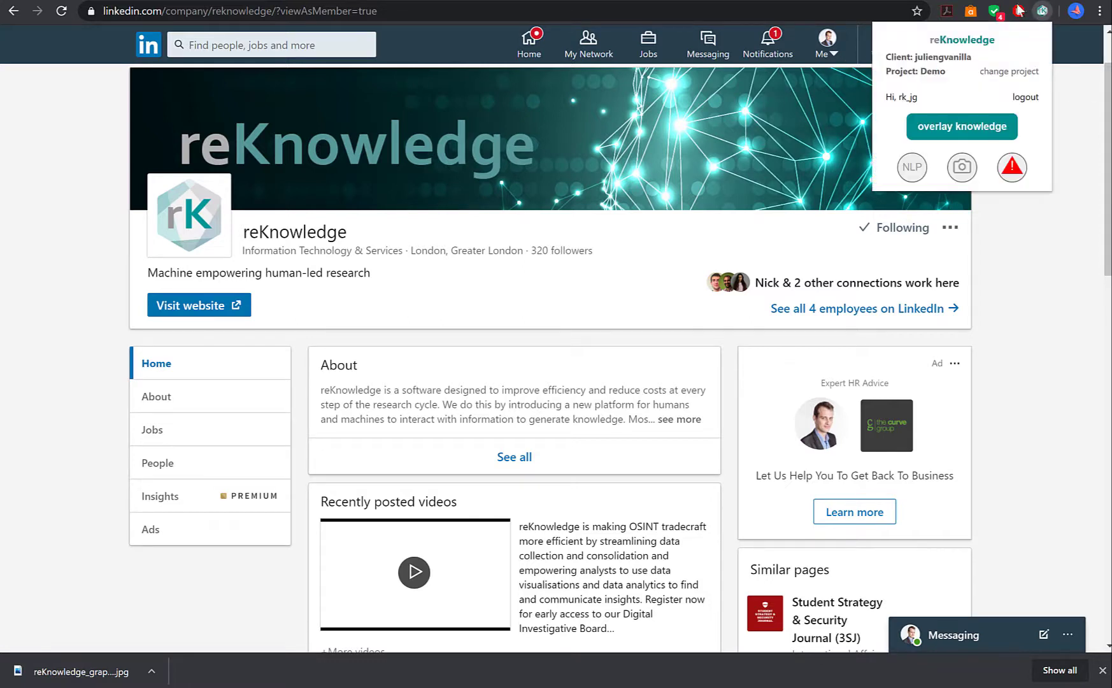
left_click(1009, 71)
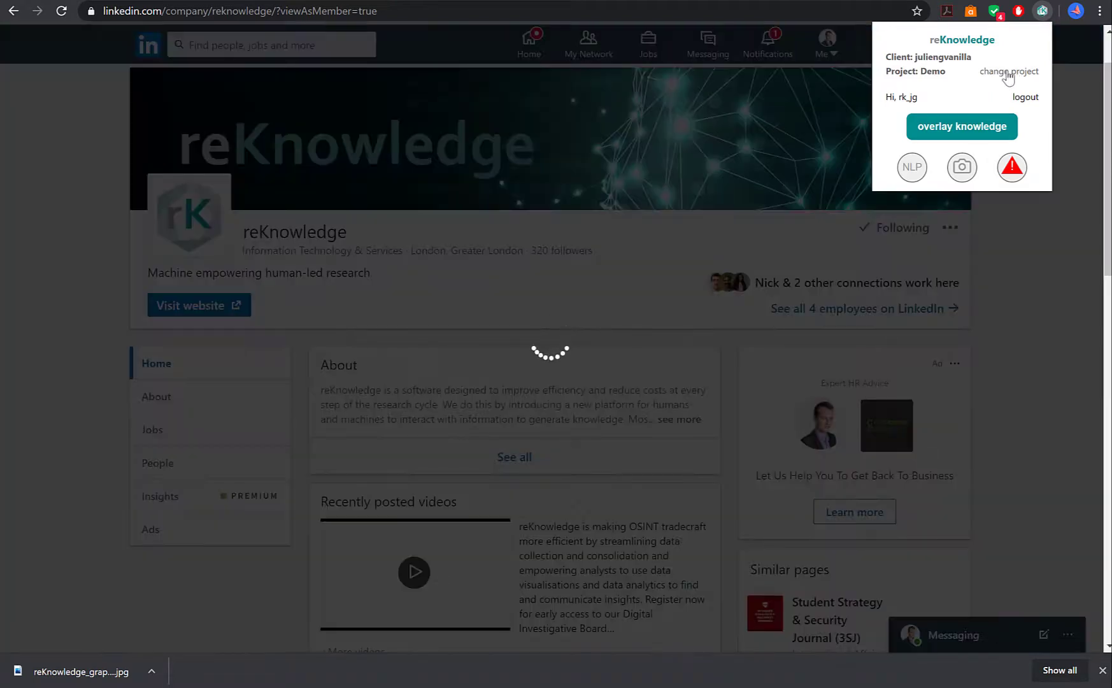
left_click(1009, 72)
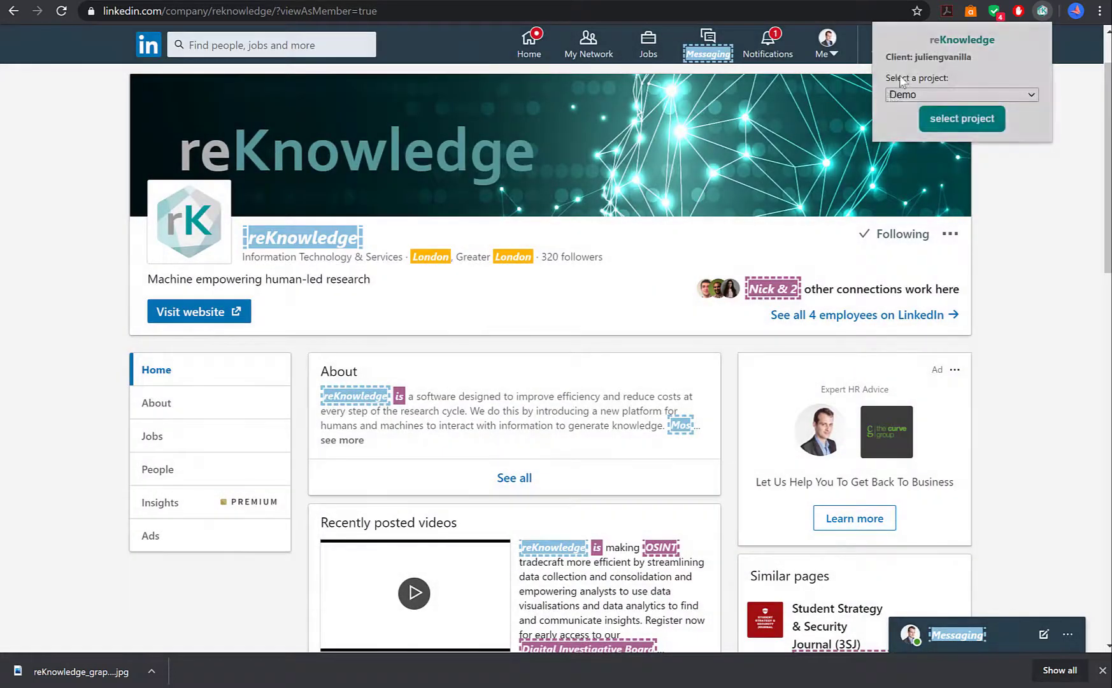
left_click(962, 95)
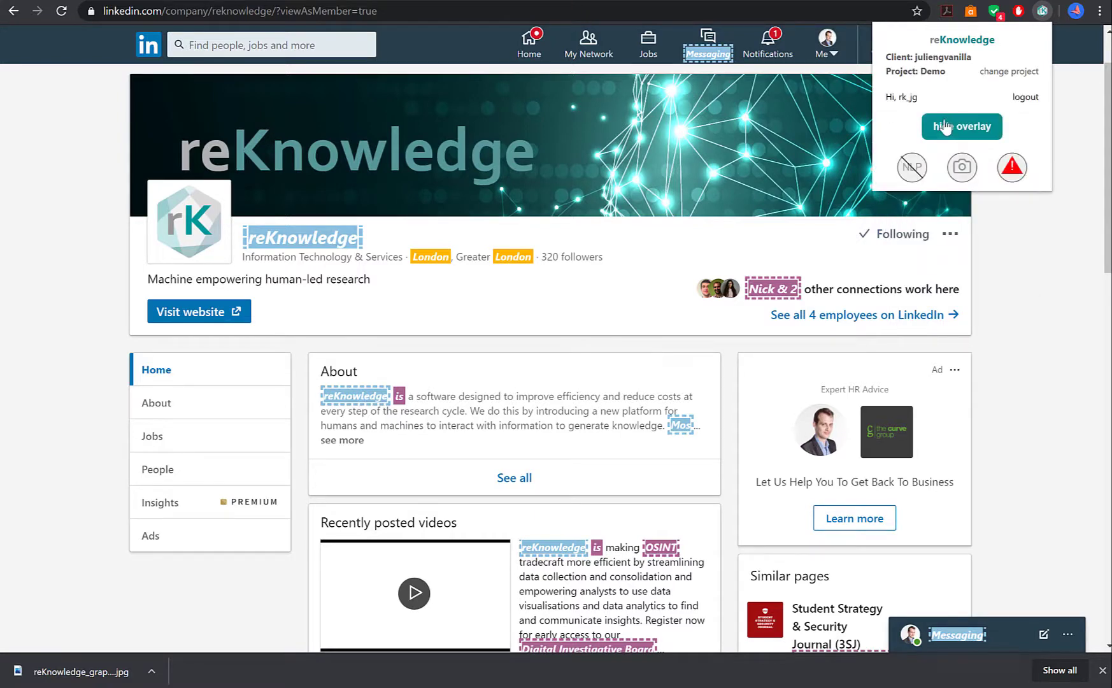
Toggle the knowledge overlay off and back on to highlight known entities on the page
left_click(962, 126)
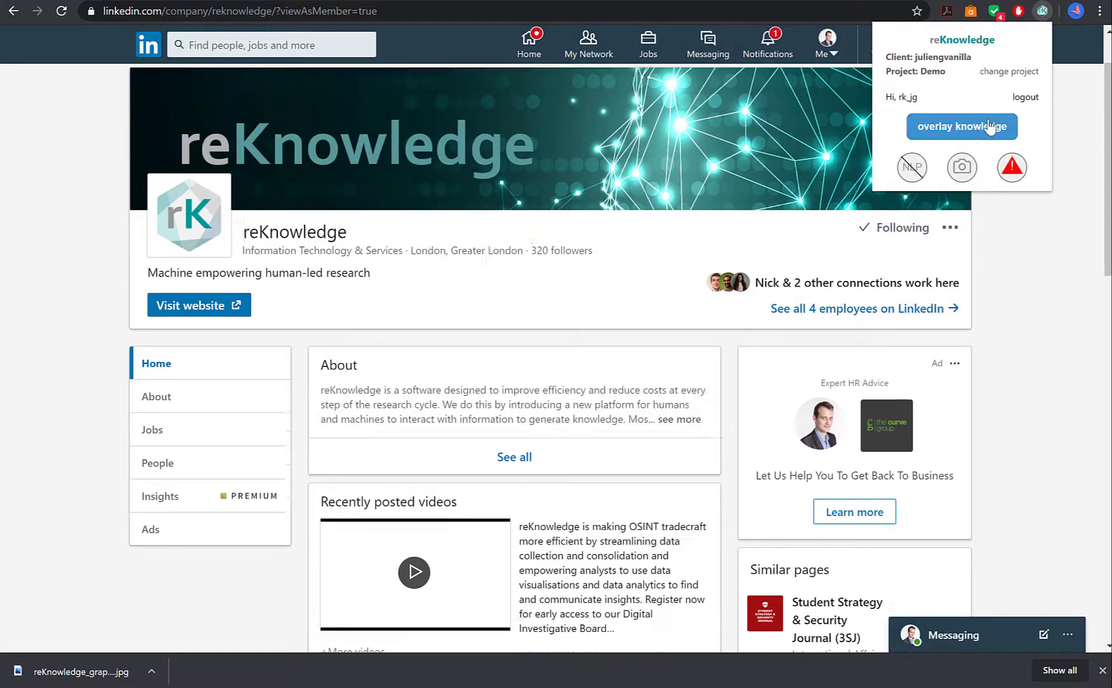
left_click(962, 126)
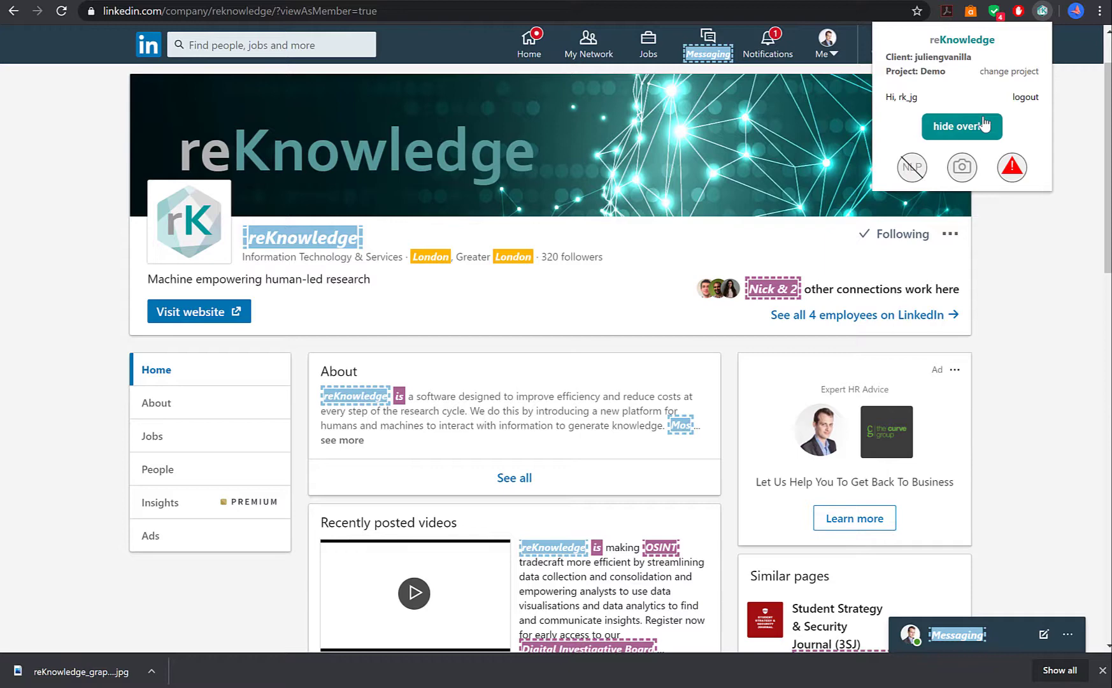
mouse_move(277, 219)
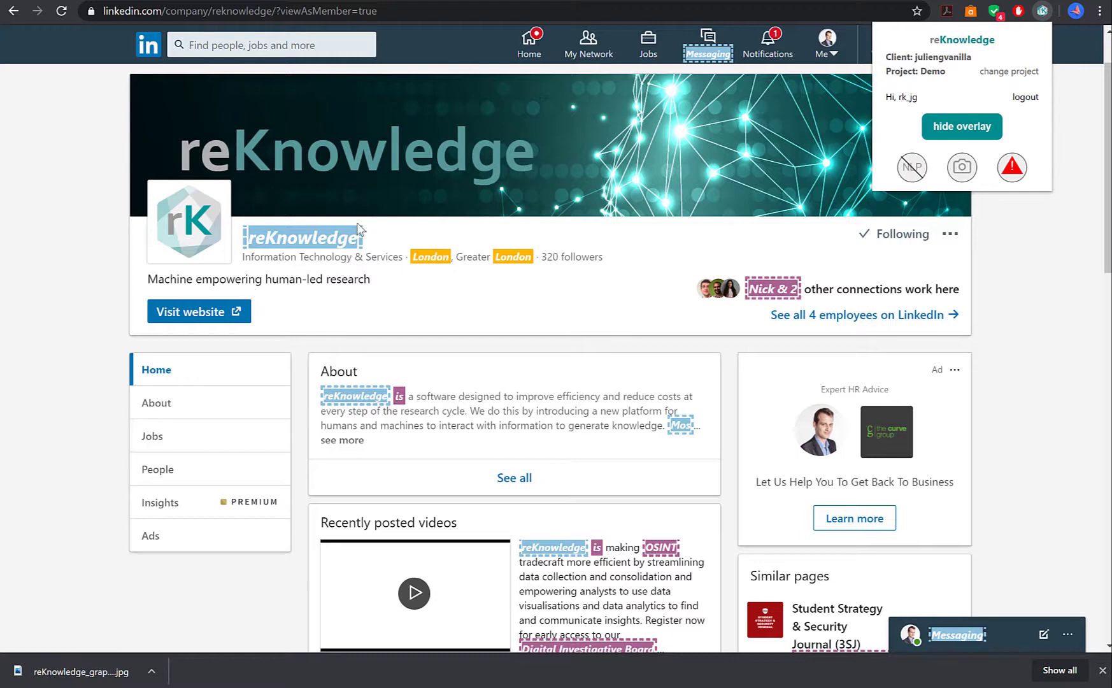
mouse_move(605, 329)
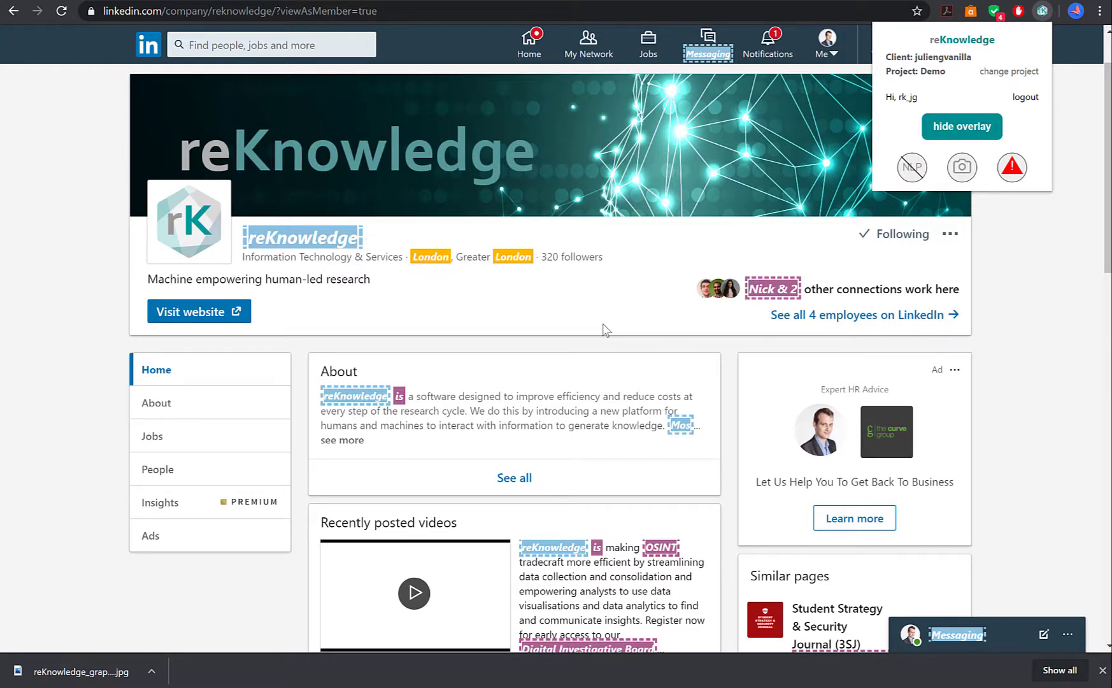
mouse_move(515, 6)
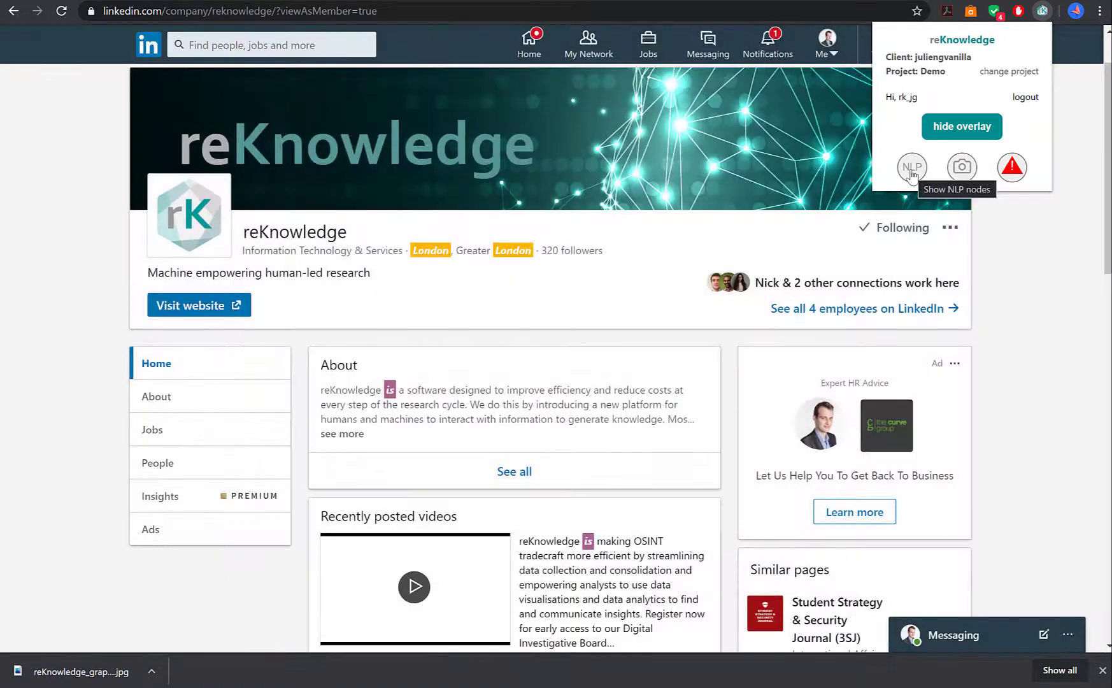
Show NLP-detected terms on the LinkedIn page and return to the page
left_click(912, 167)
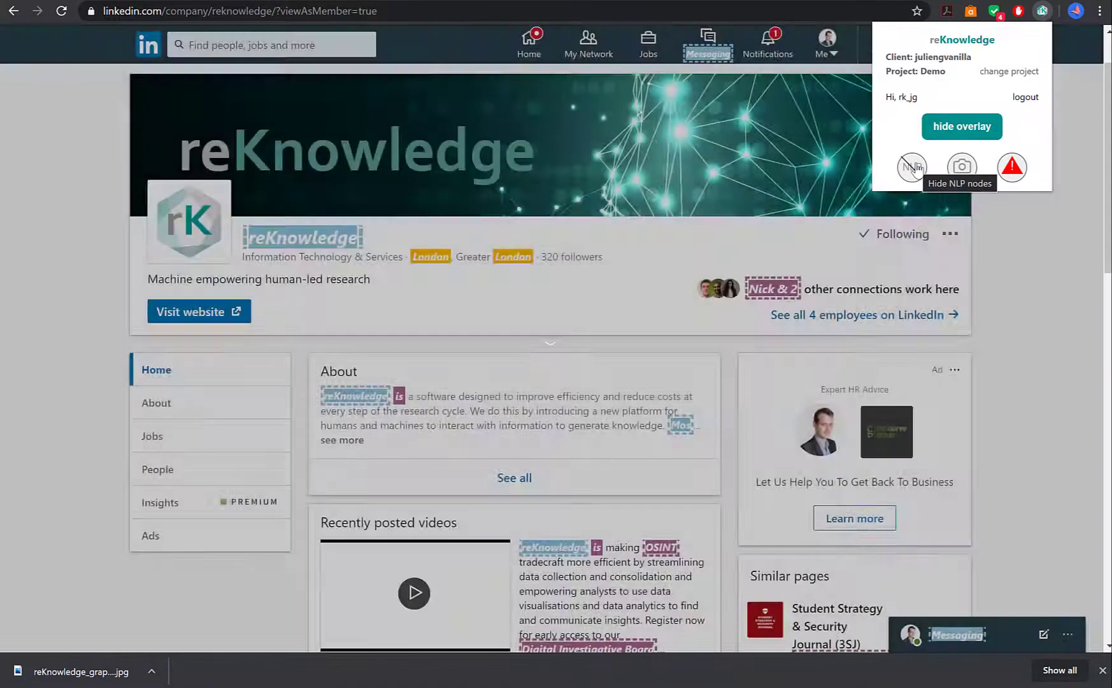
left_click(960, 126)
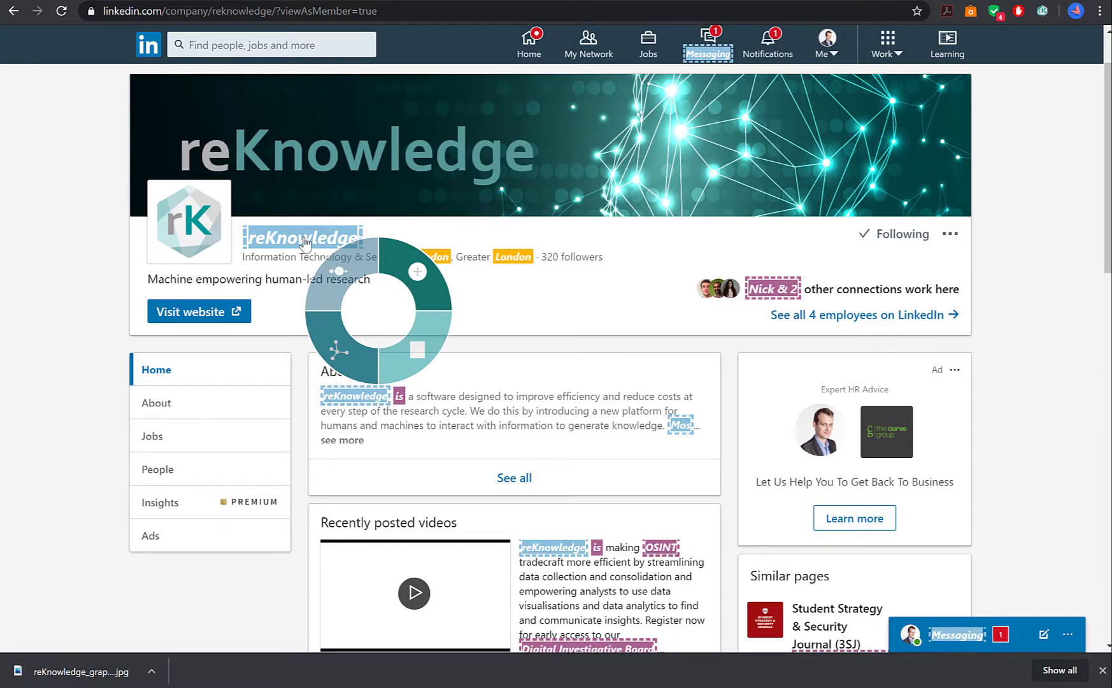
mouse_move(389, 260)
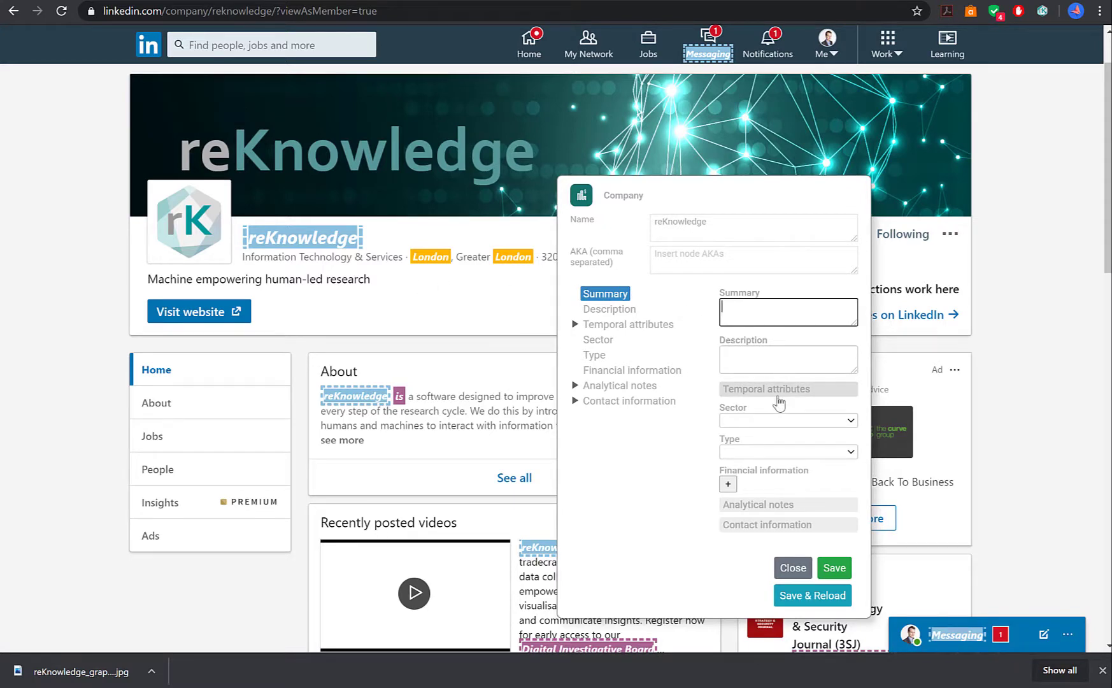
Enter the summary 'Software company' and save the node, reloading the overlay
type("Software company")
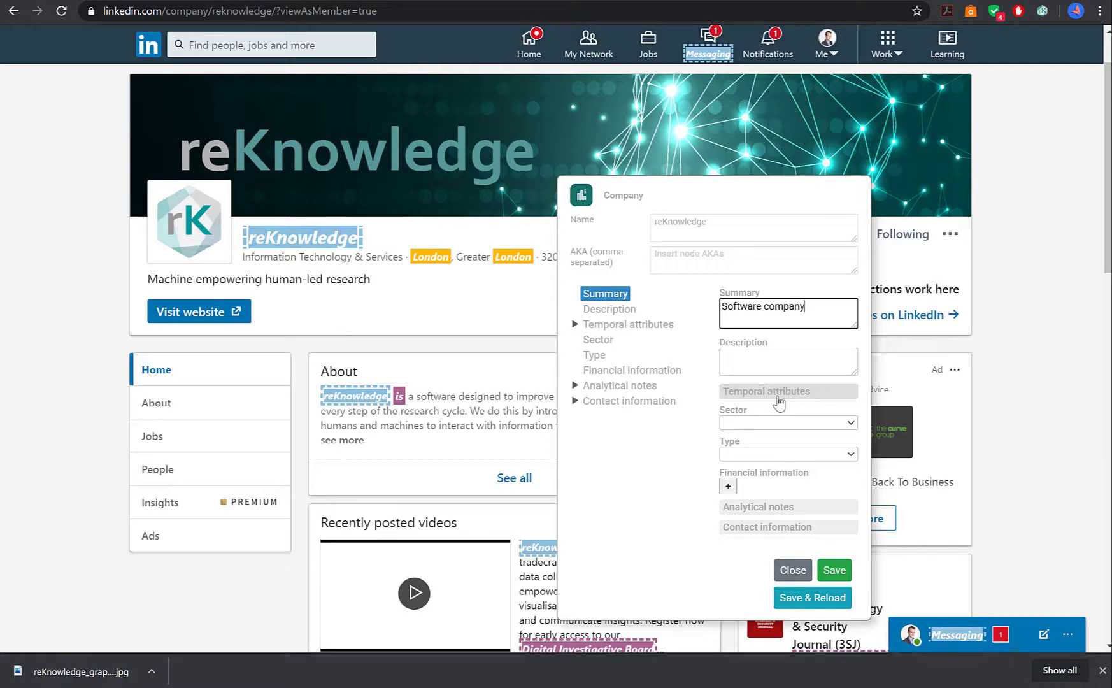
mouse_move(824, 603)
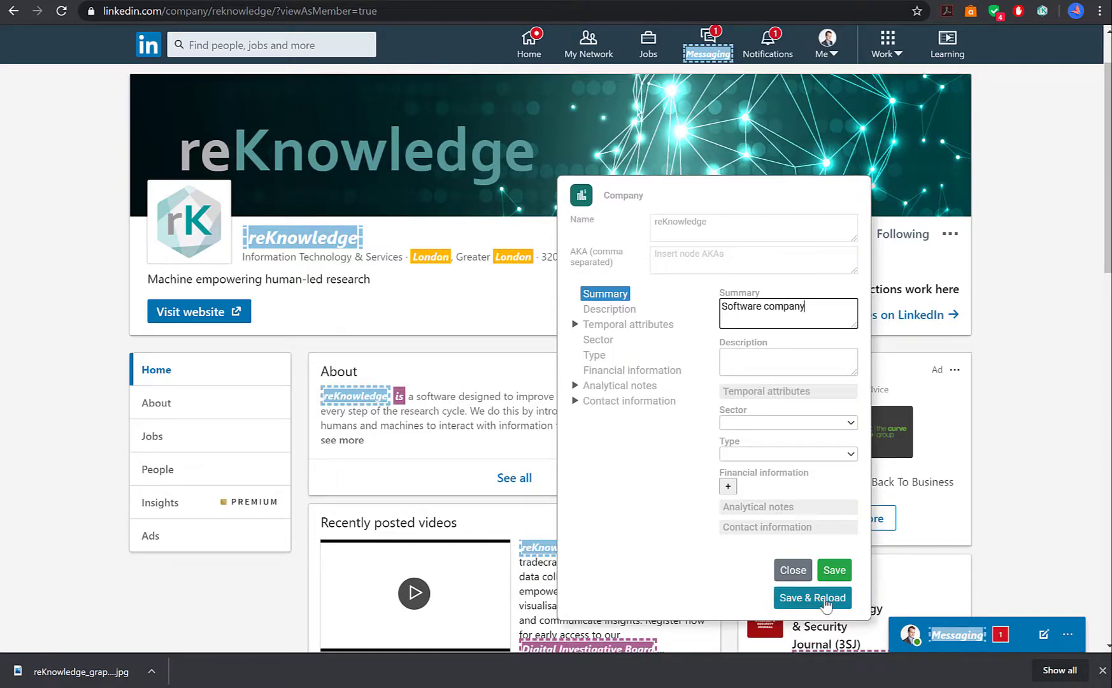
left_click(813, 598)
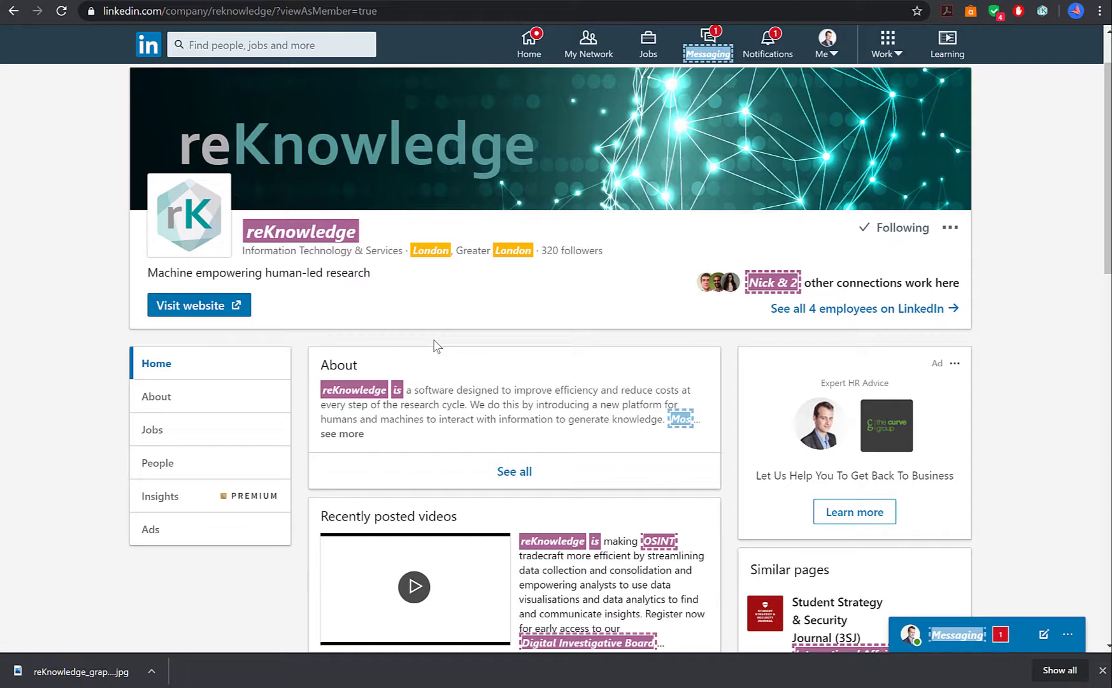
mouse_move(288, 241)
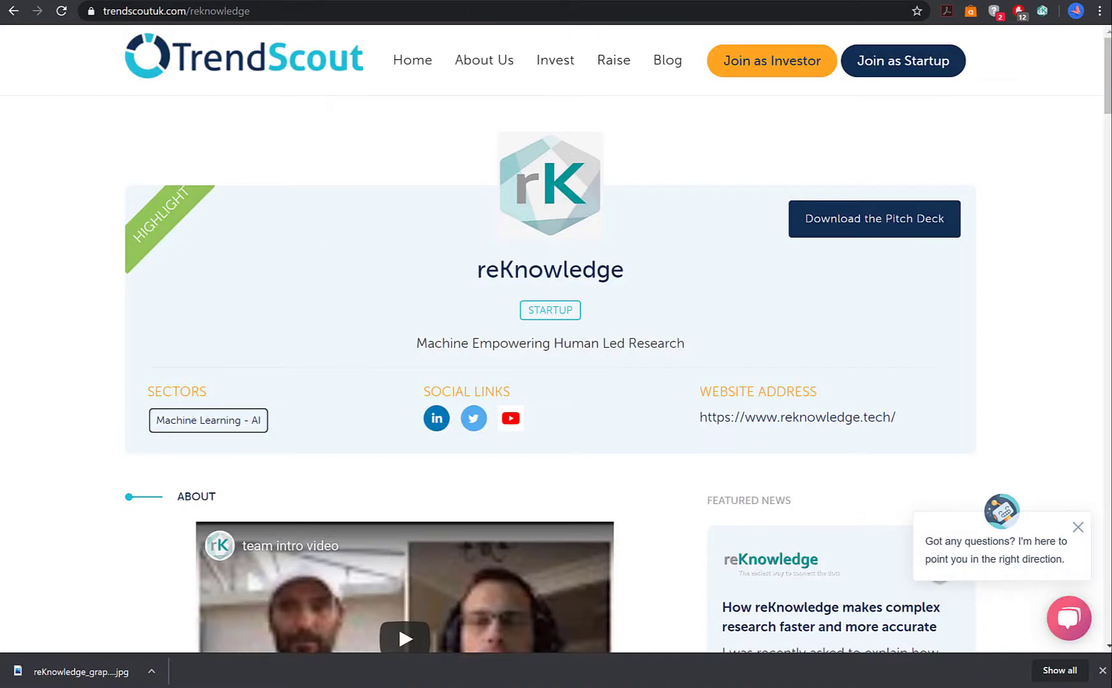
Overlay known entities on the TrendScout page and bring up the reKnowledge entity's actions
left_click(1039, 12)
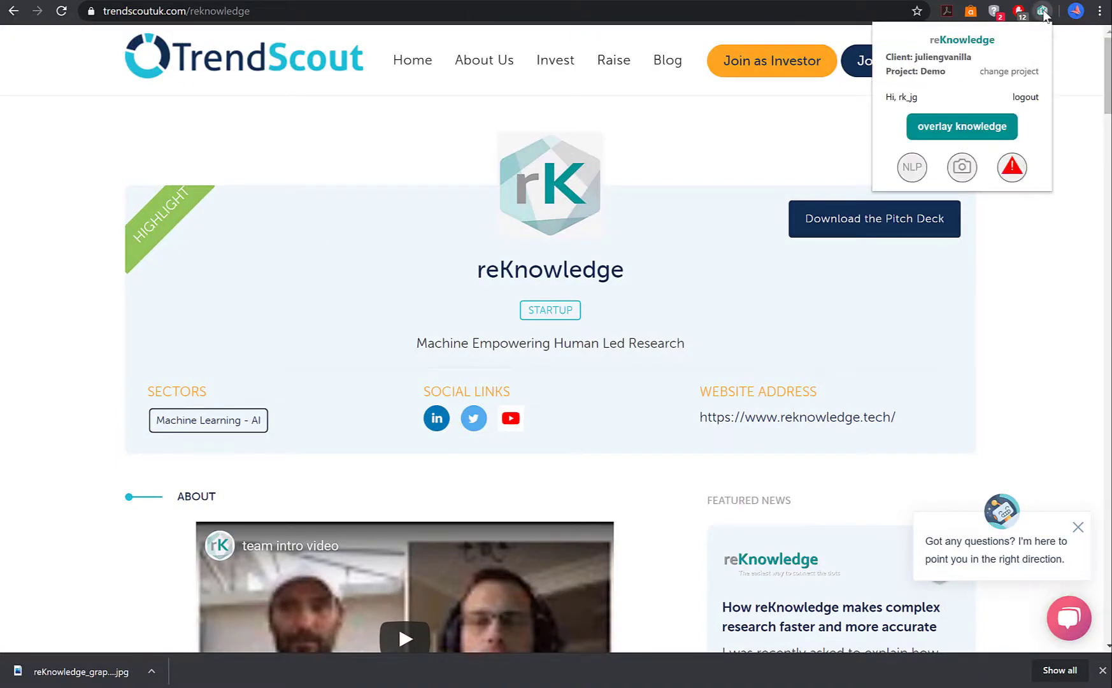
left_click(962, 127)
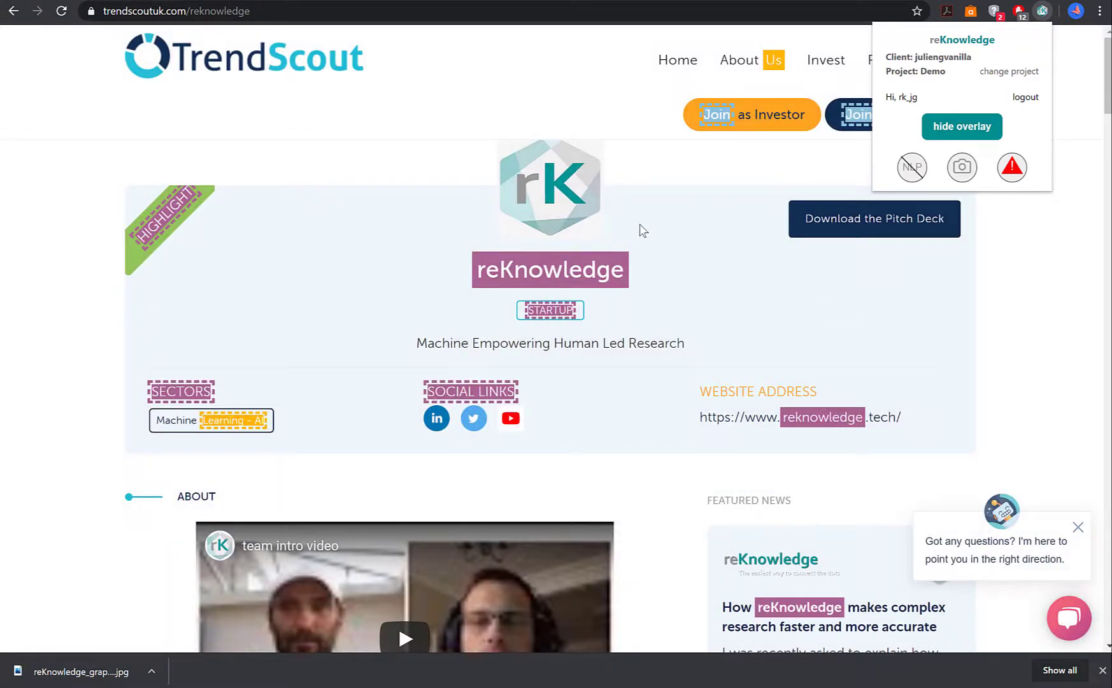
mouse_move(677, 246)
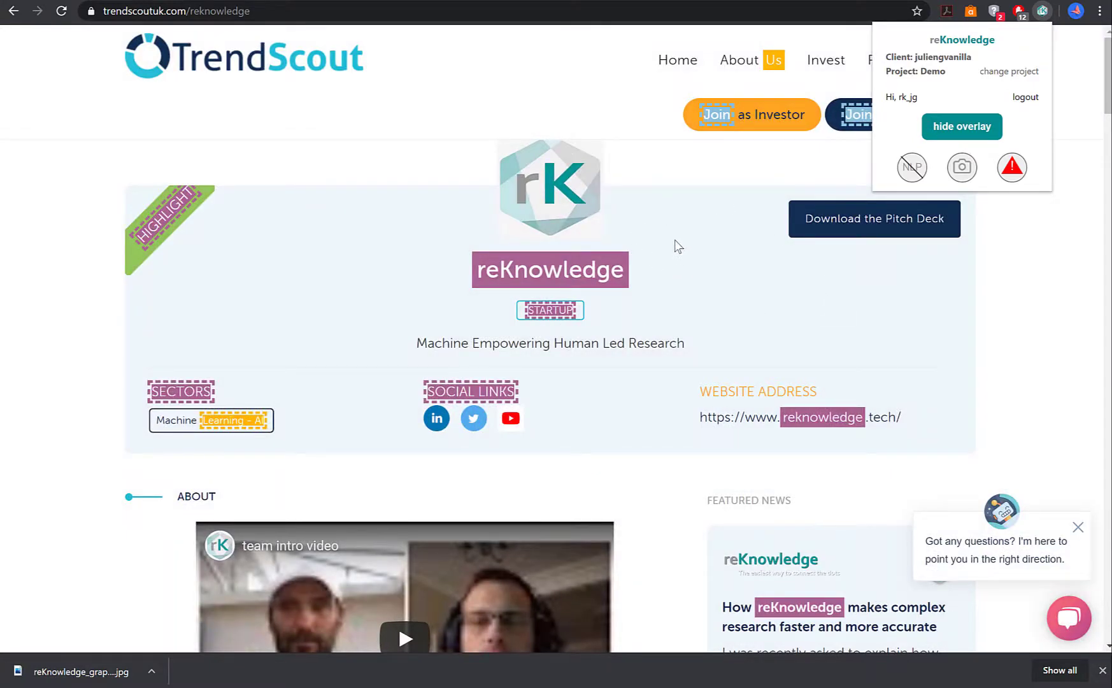
left_click(960, 127)
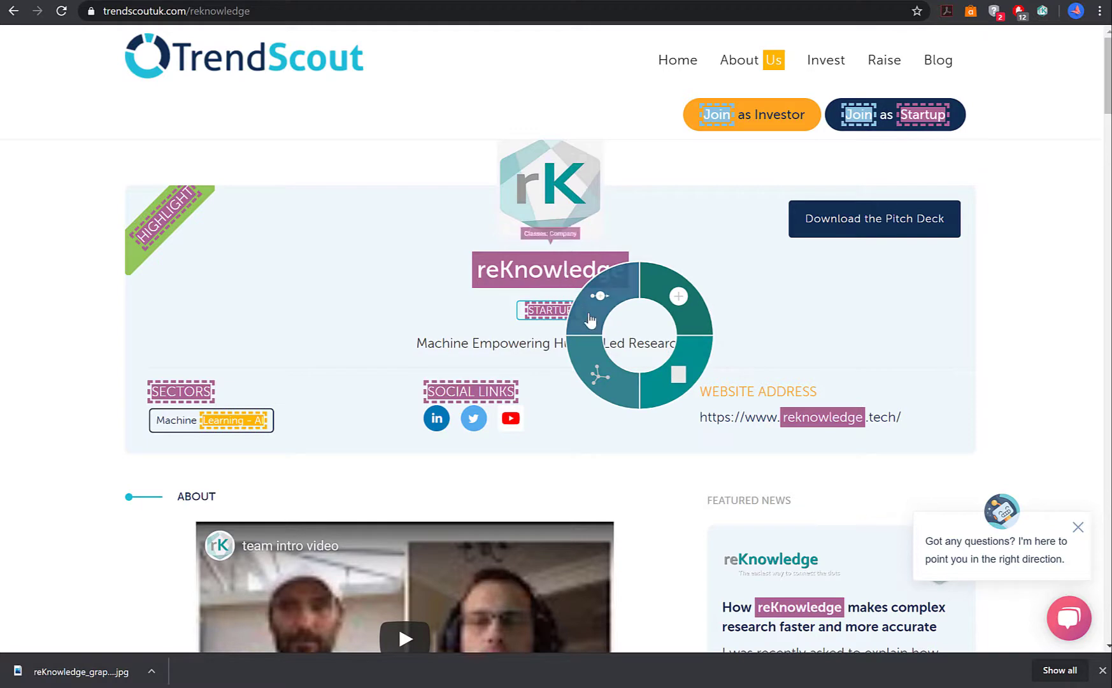
mouse_move(679, 374)
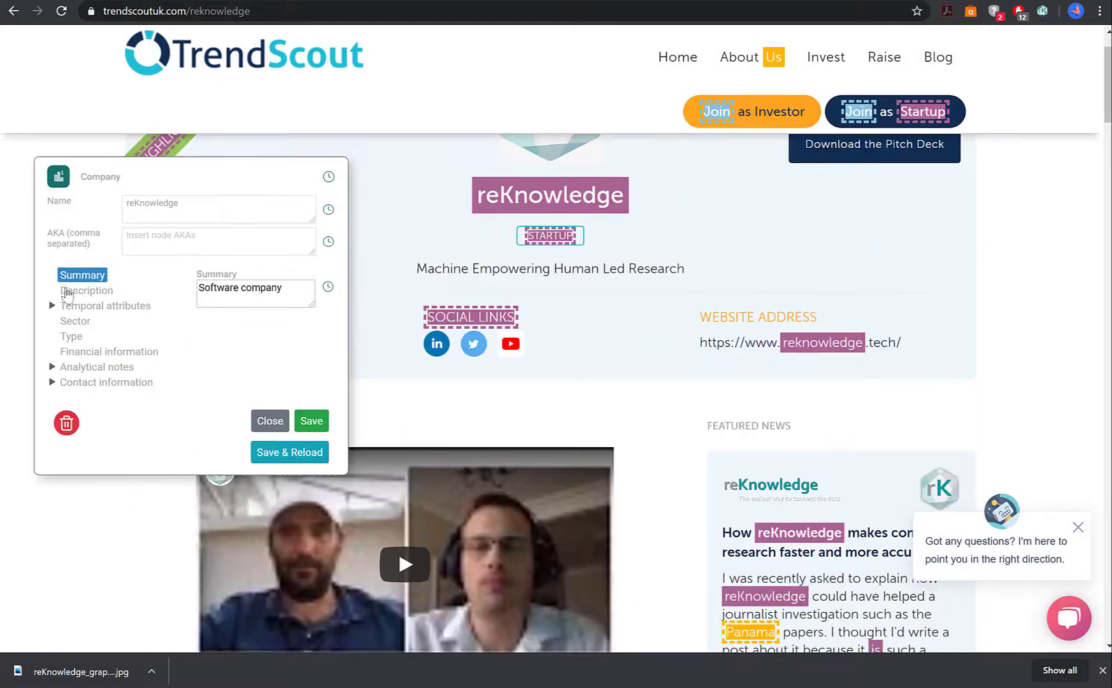
left_click(107, 382)
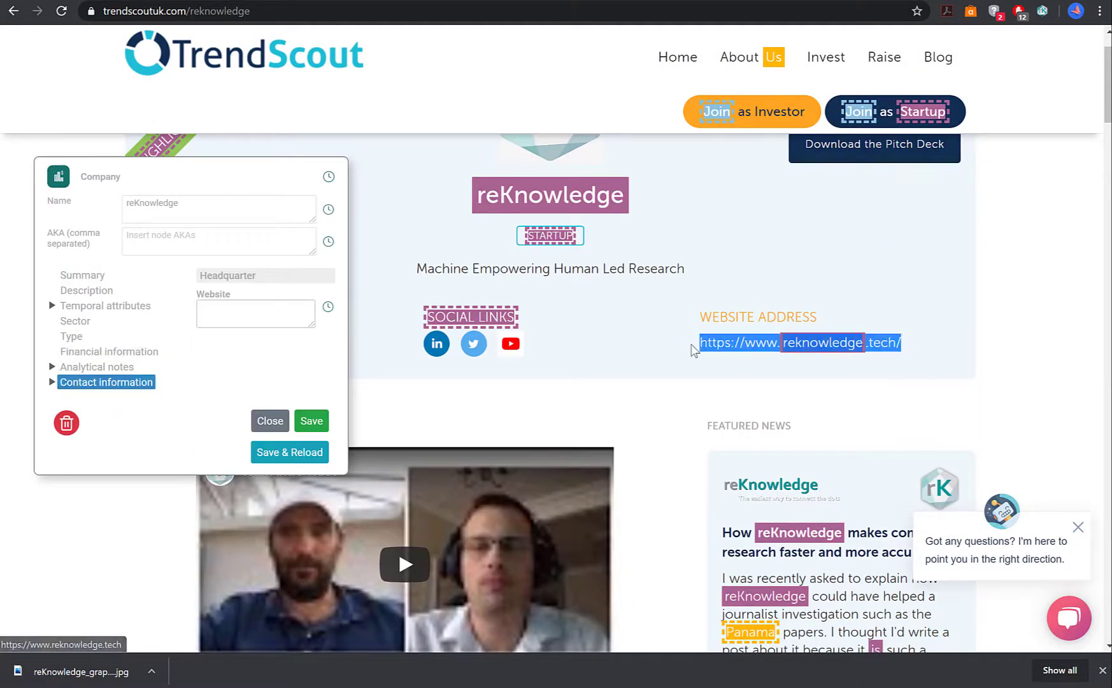
left_click(255, 313)
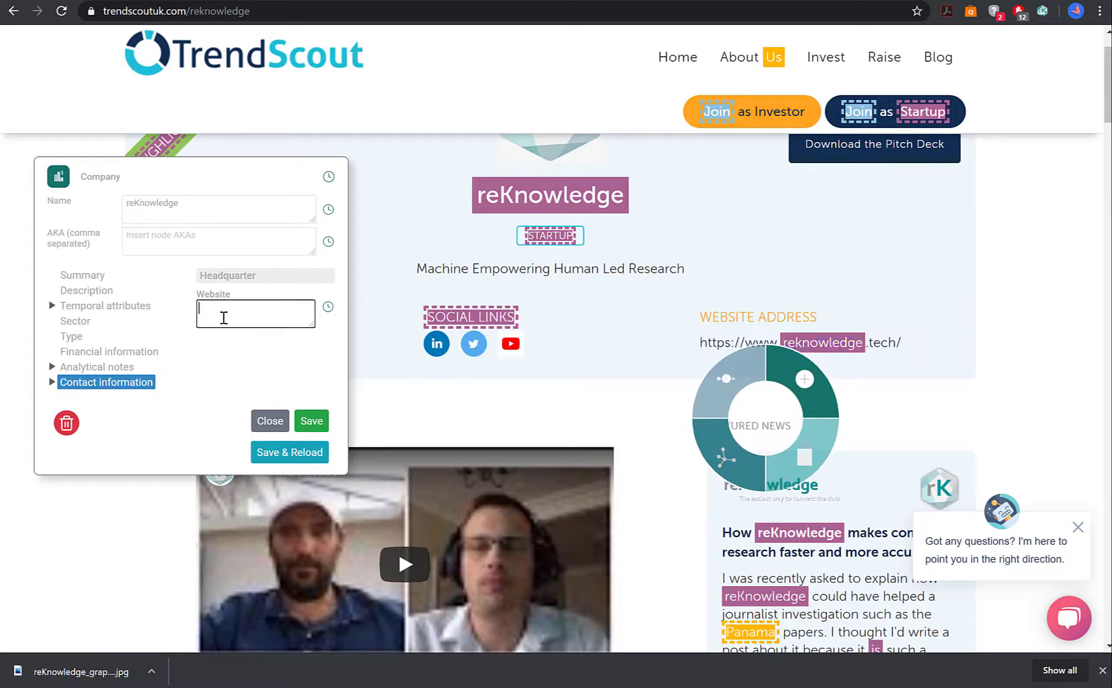
type("https://www.reknowledge.tech/")
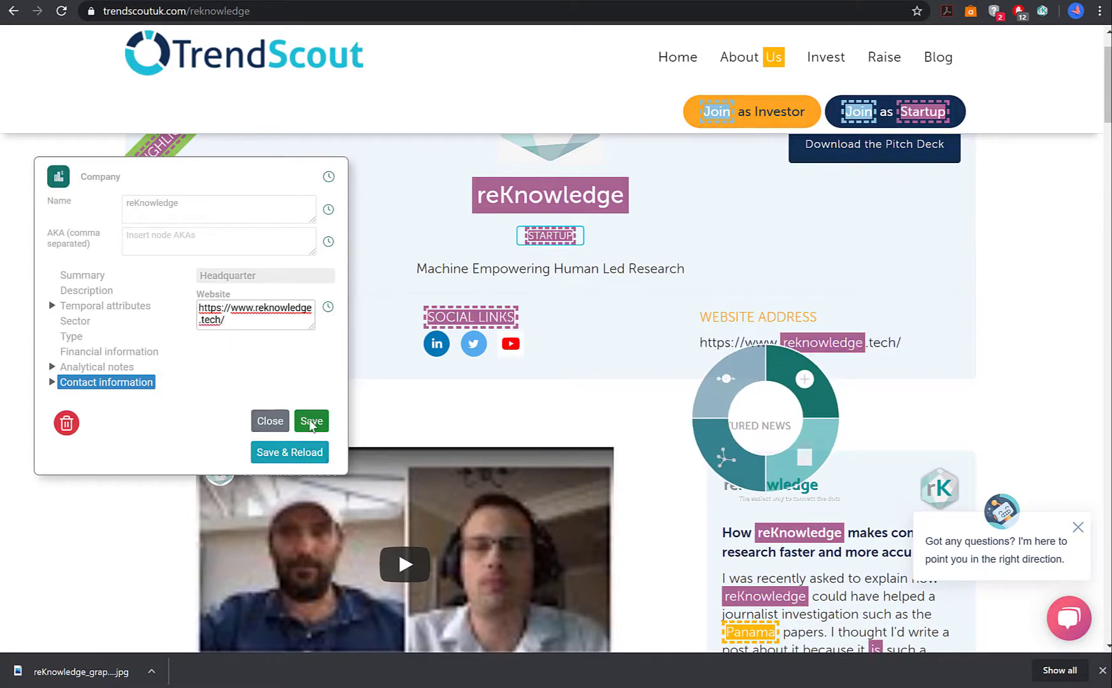
left_click(311, 421)
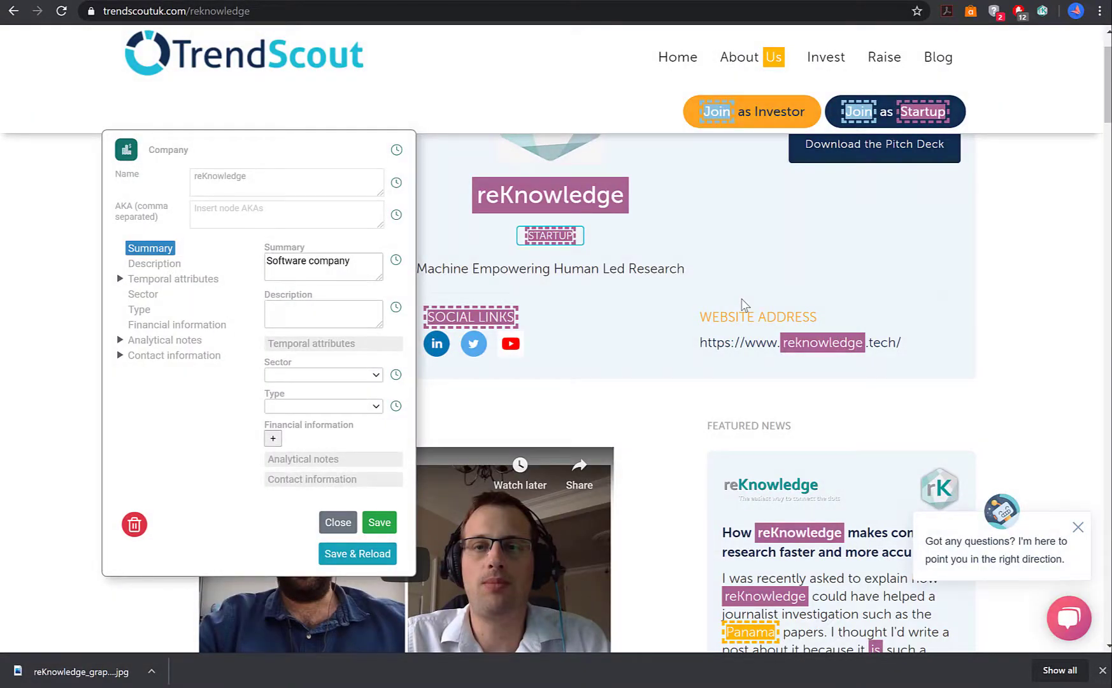
mouse_move(356, 287)
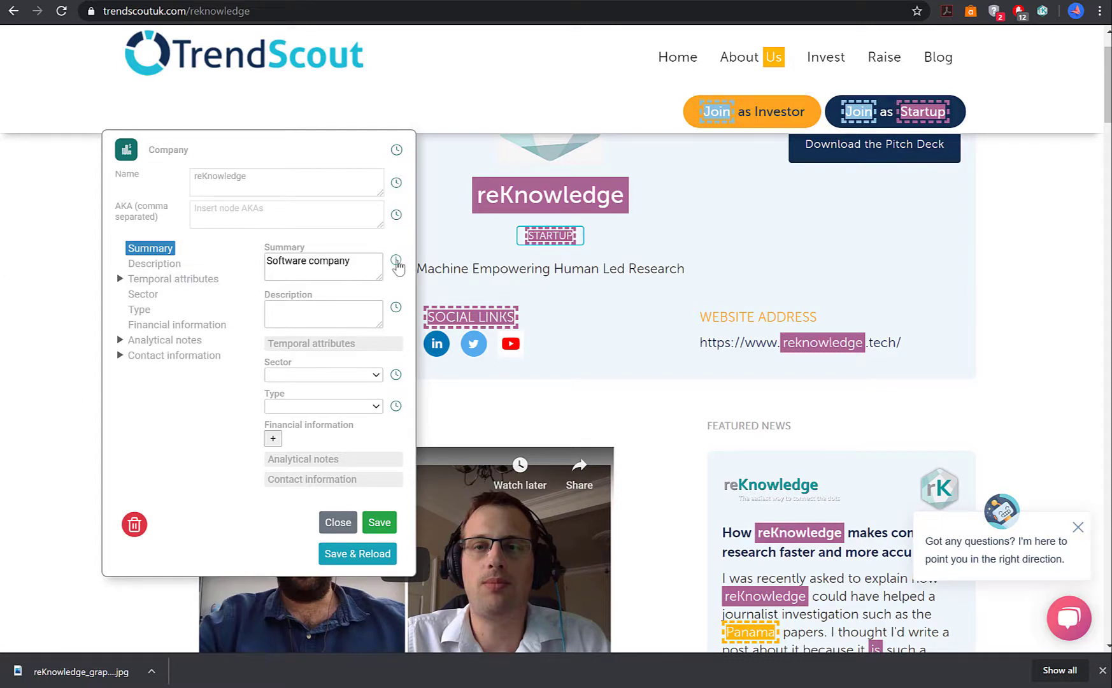
View and close the summary's and website's version histories sourced from LinkedIn and TrendScout
left_click(395, 259)
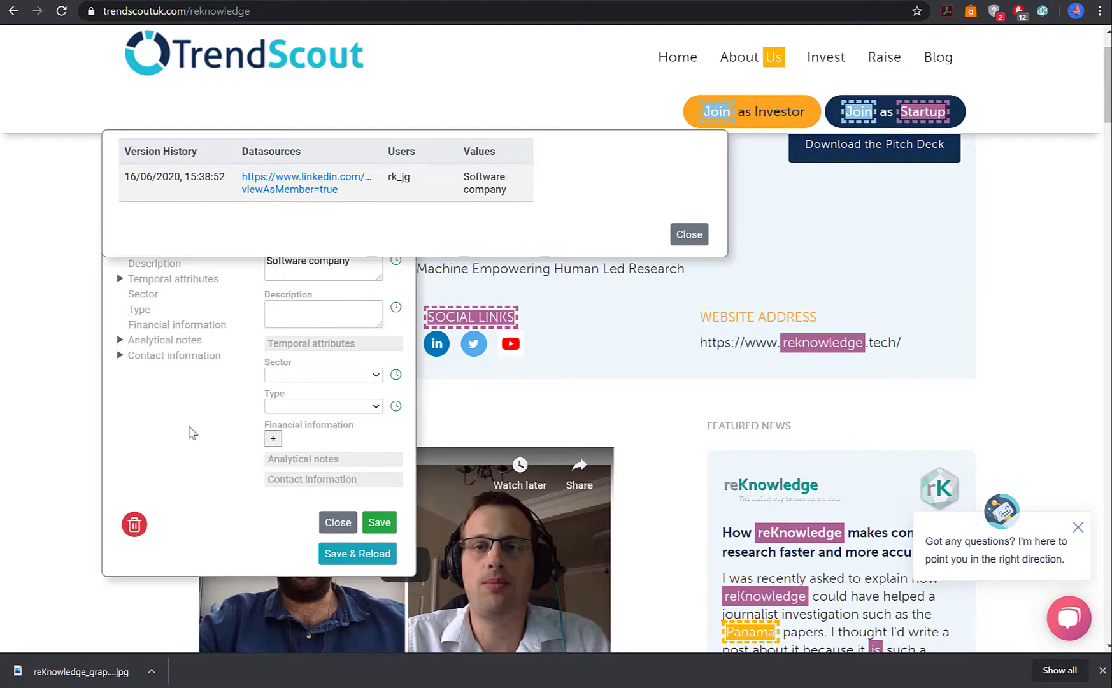
left_click(173, 354)
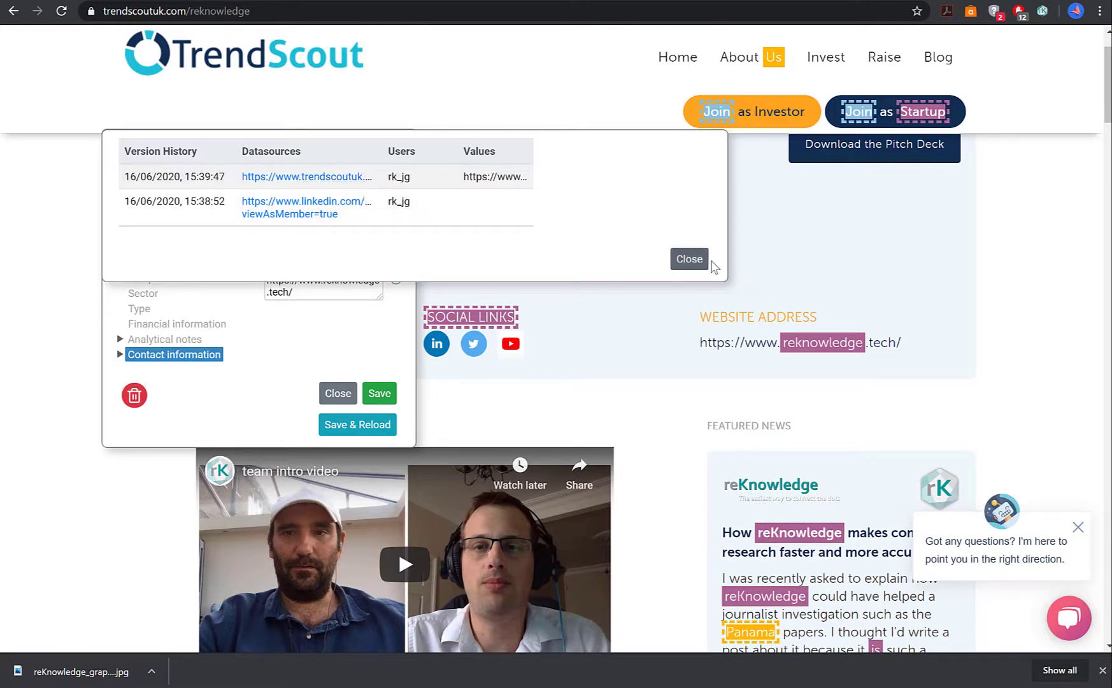
left_click(690, 259)
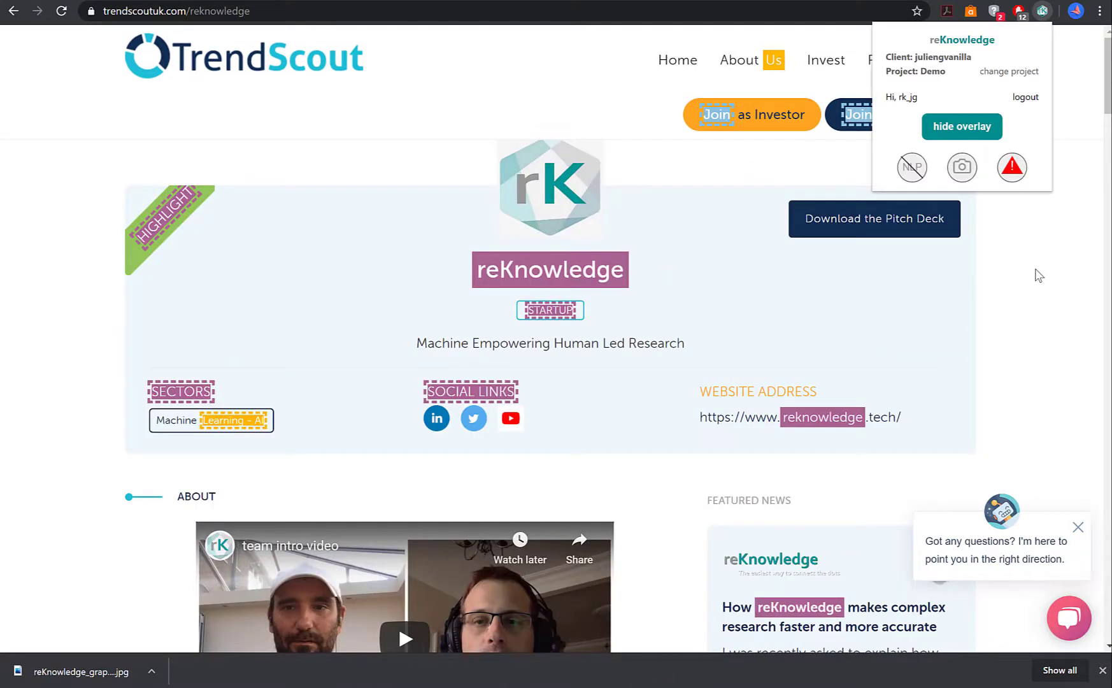
mouse_move(1050, 265)
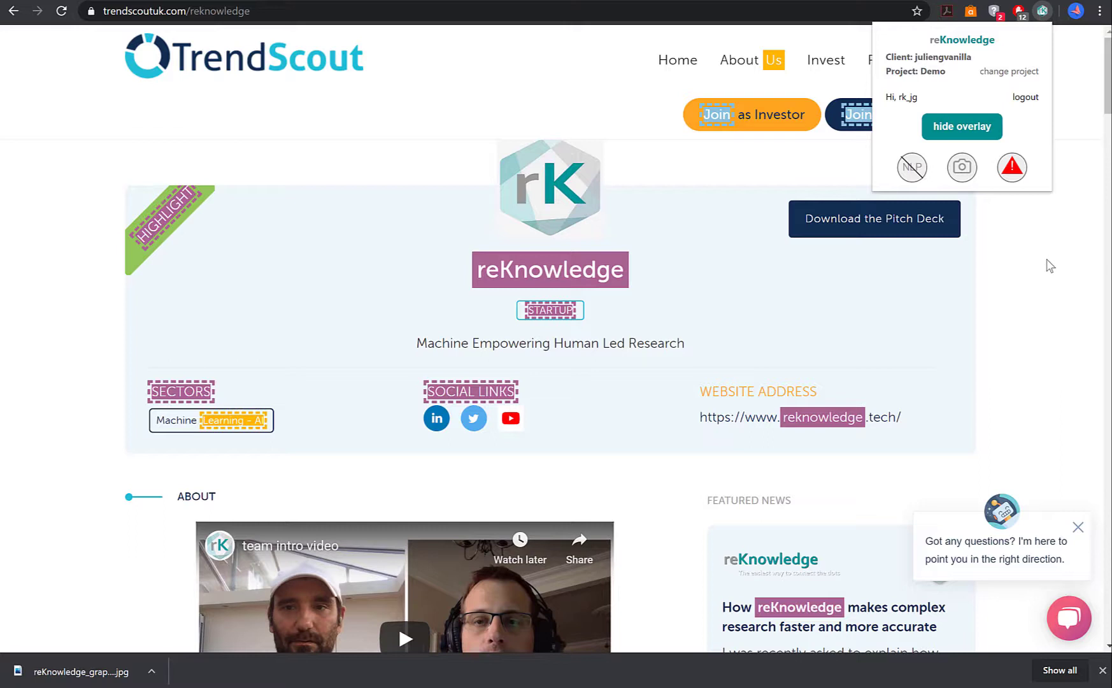
mouse_move(647, 40)
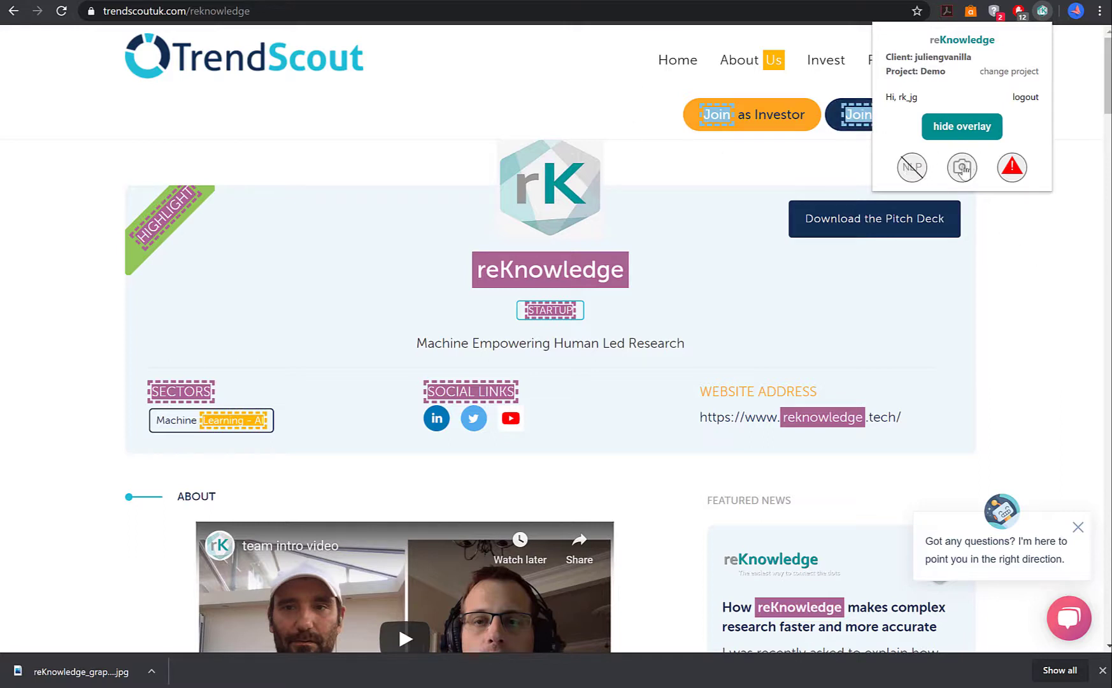
mouse_move(960, 166)
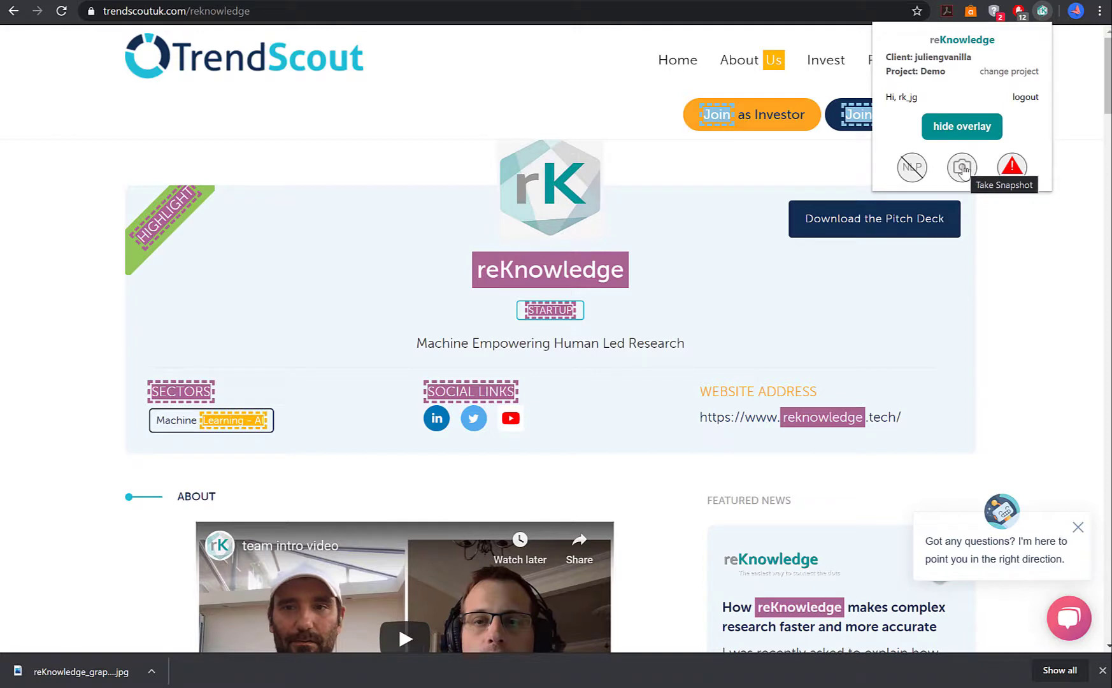